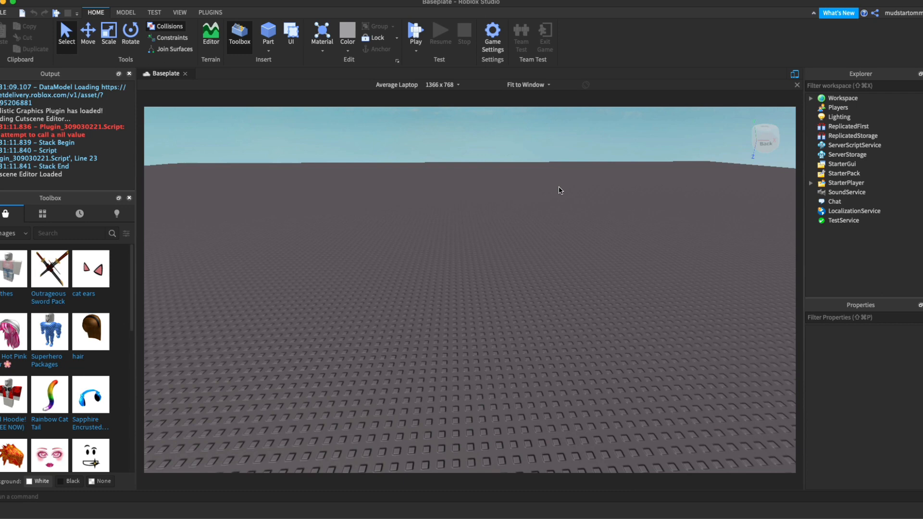
mouse_move(877, 255)
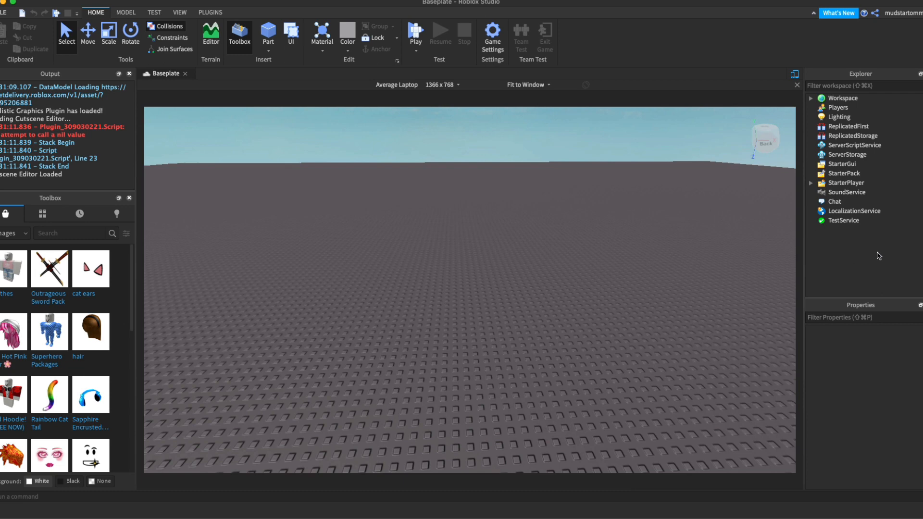
Insert a grey block Part onto the baseplate and dismiss its Explorer context menu.
left_click(842, 98)
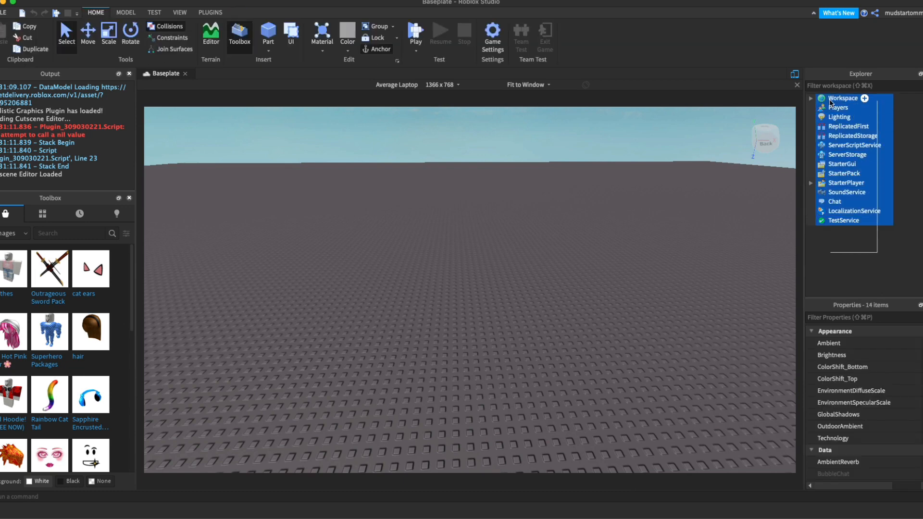
left_click(627, 226)
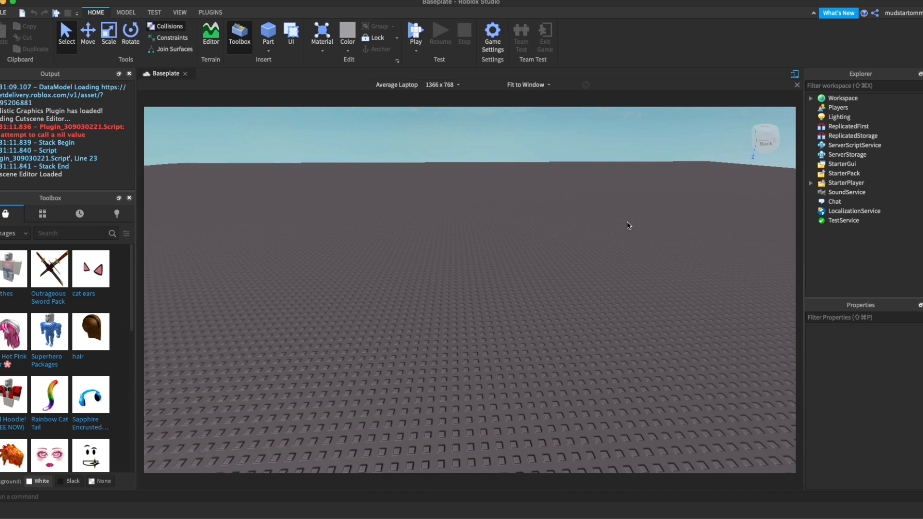
mouse_move(596, 231)
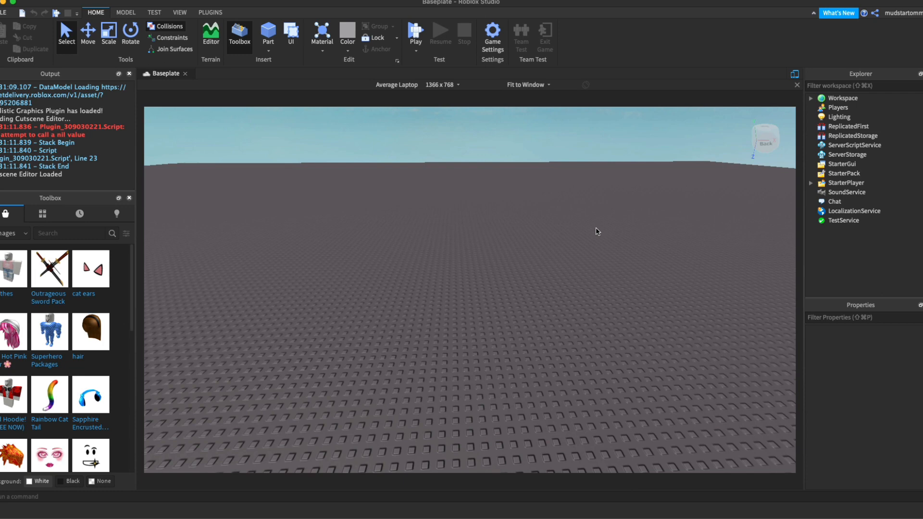
mouse_move(802, 230)
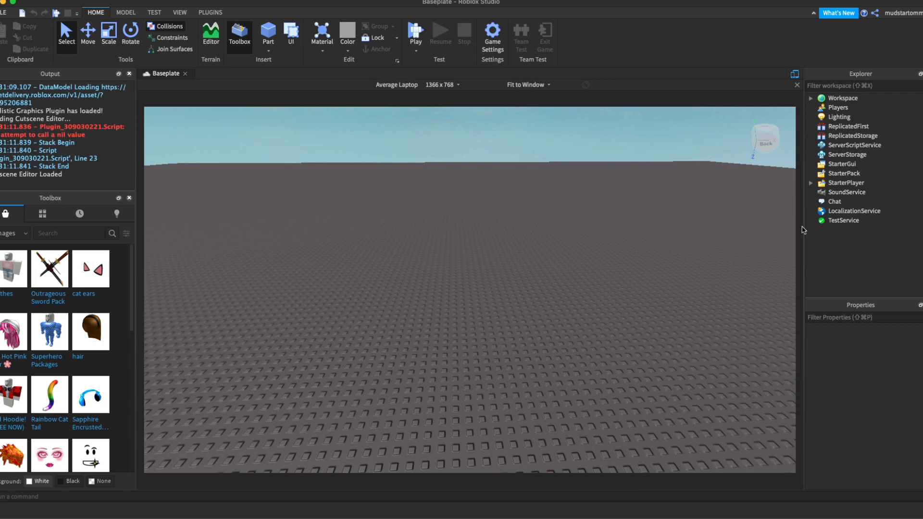
mouse_move(853, 145)
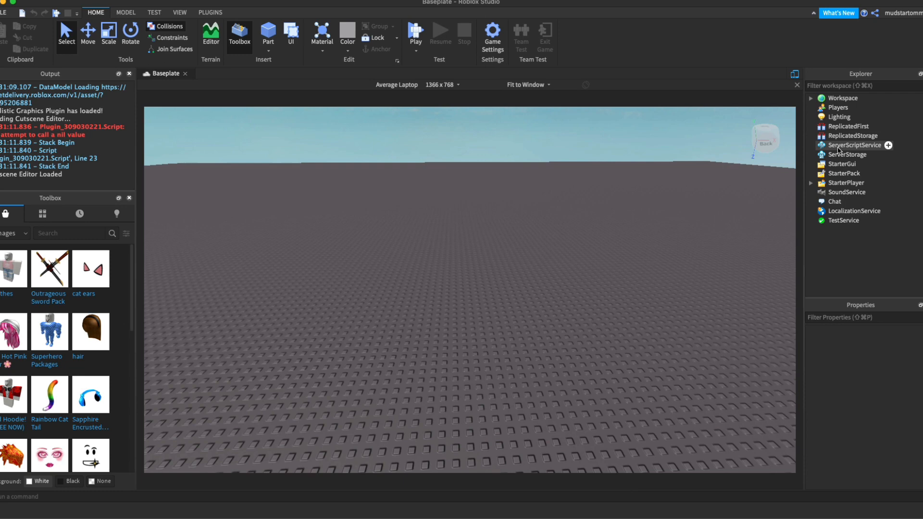
mouse_move(495, 195)
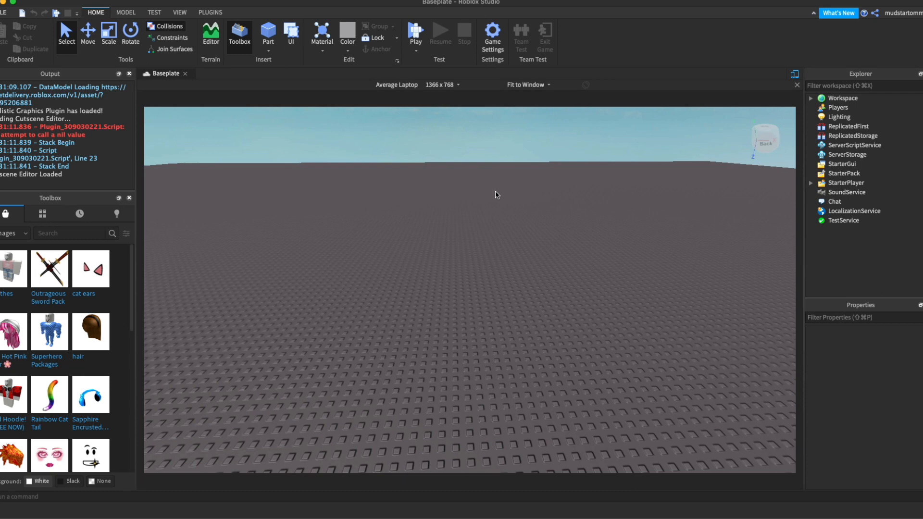
left_click(267, 32)
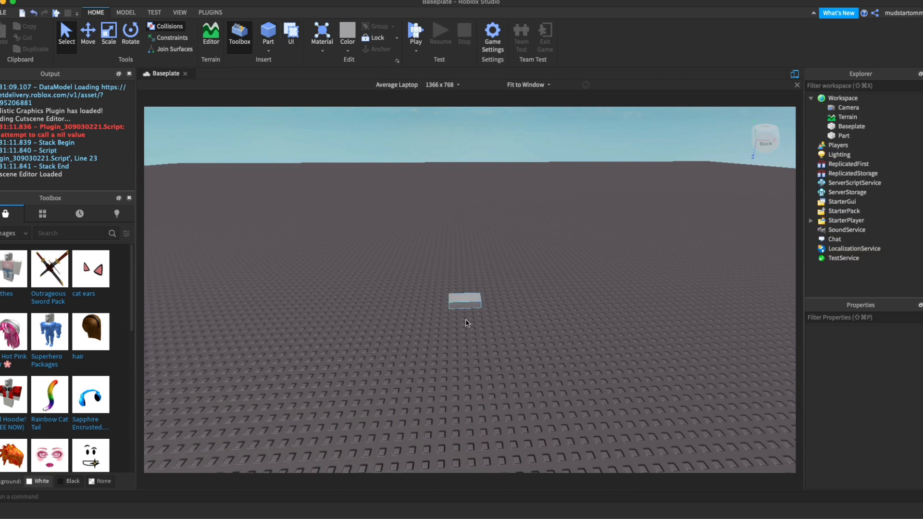
right_click(842, 136)
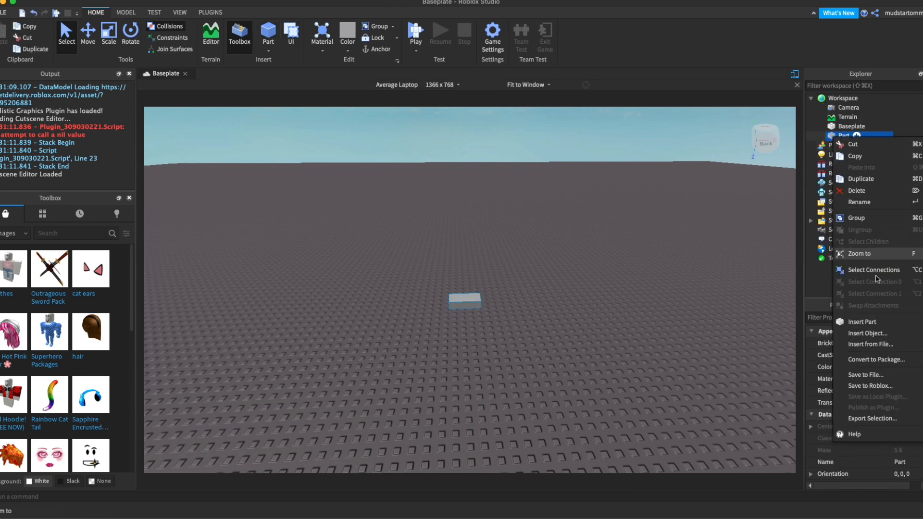
mouse_move(866, 333)
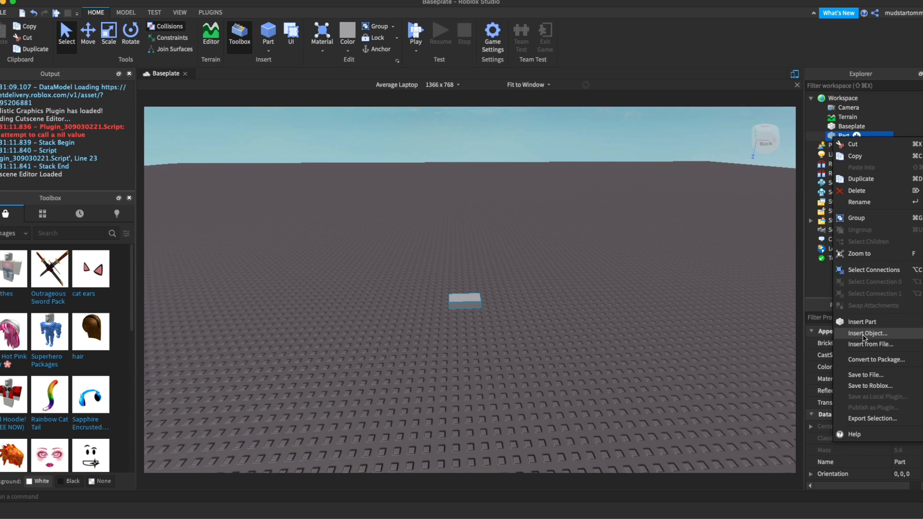
left_click(869, 333)
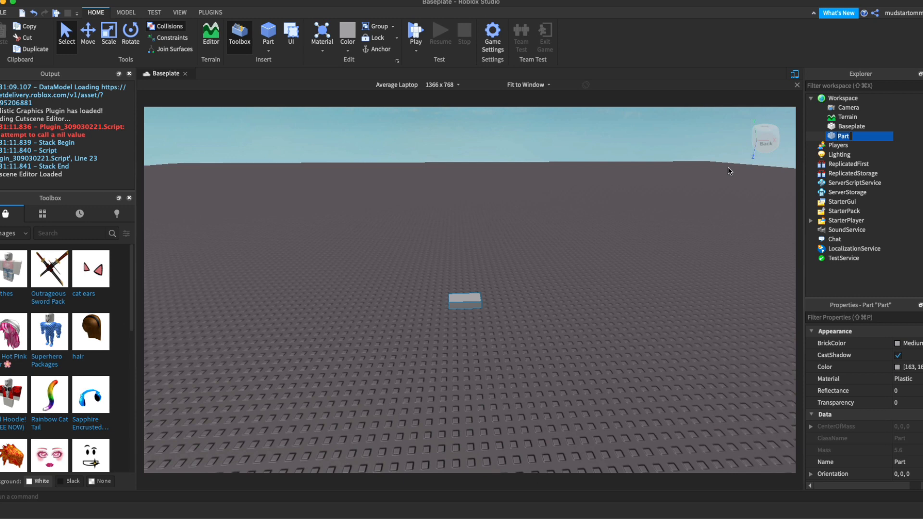
mouse_move(791, 144)
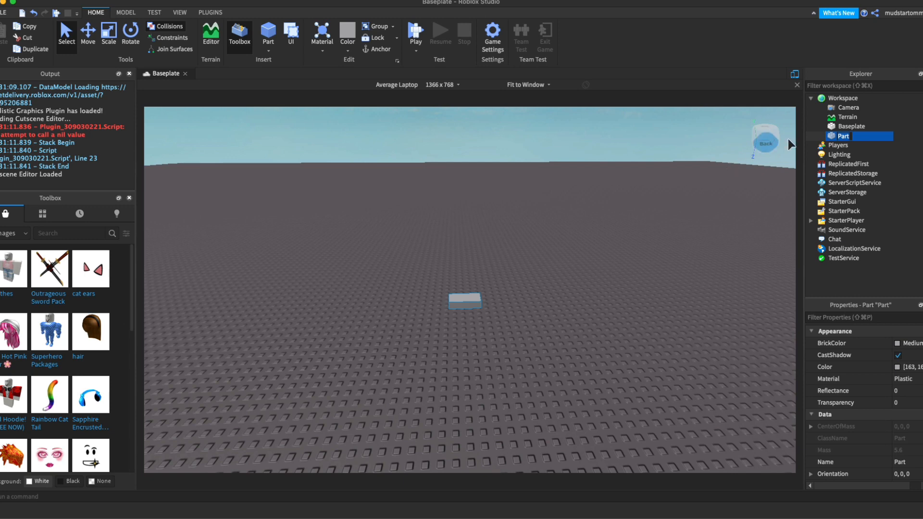
Deselect the new block Part in Explorer, then select it again.
double_click(842, 136)
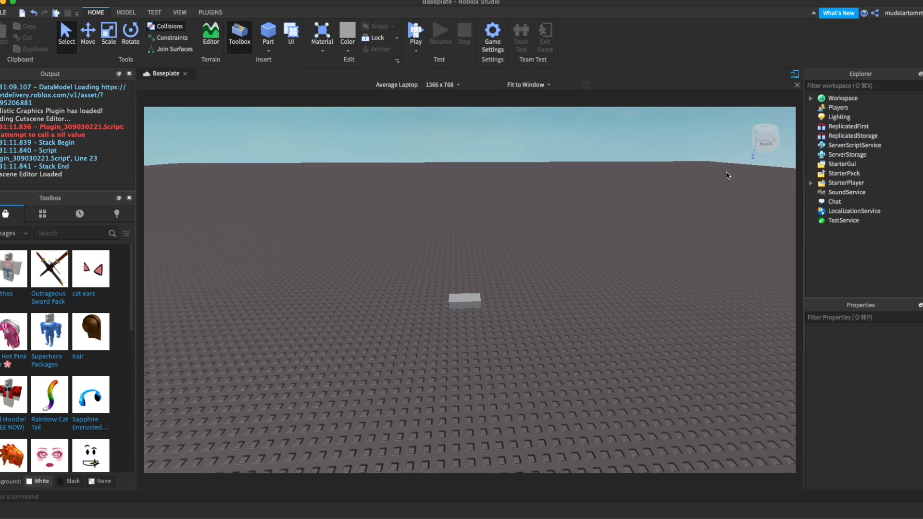
mouse_move(614, 244)
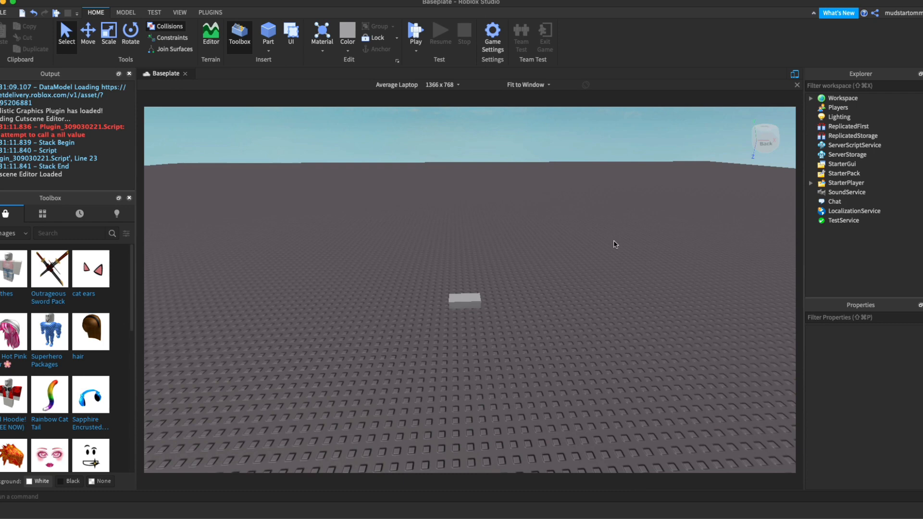
left_click(842, 97)
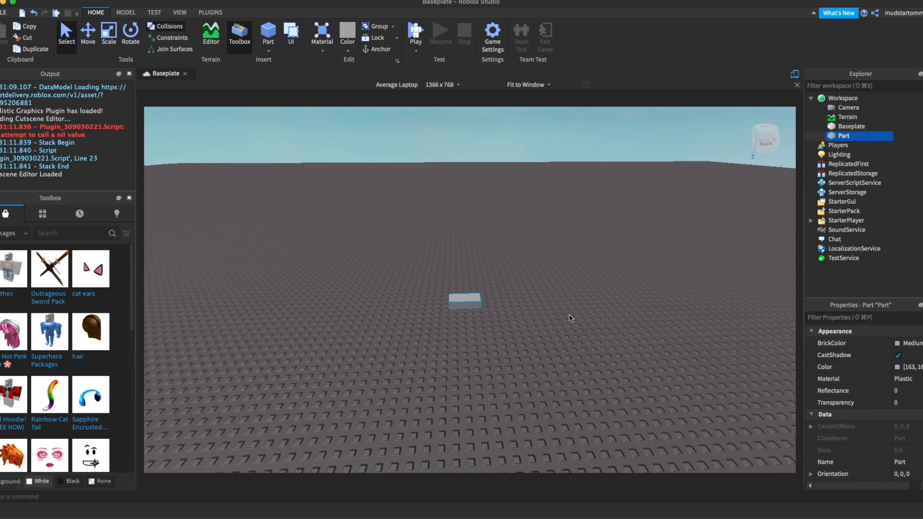
mouse_move(592, 273)
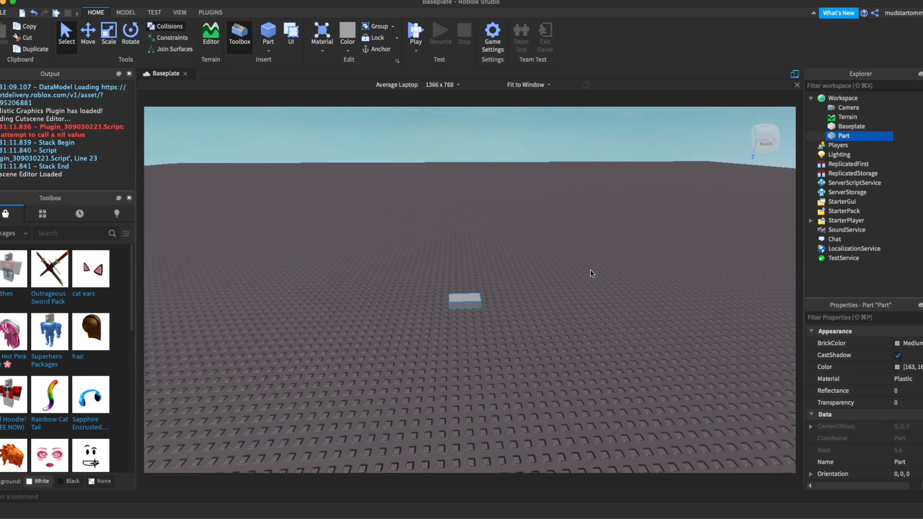
mouse_move(834, 145)
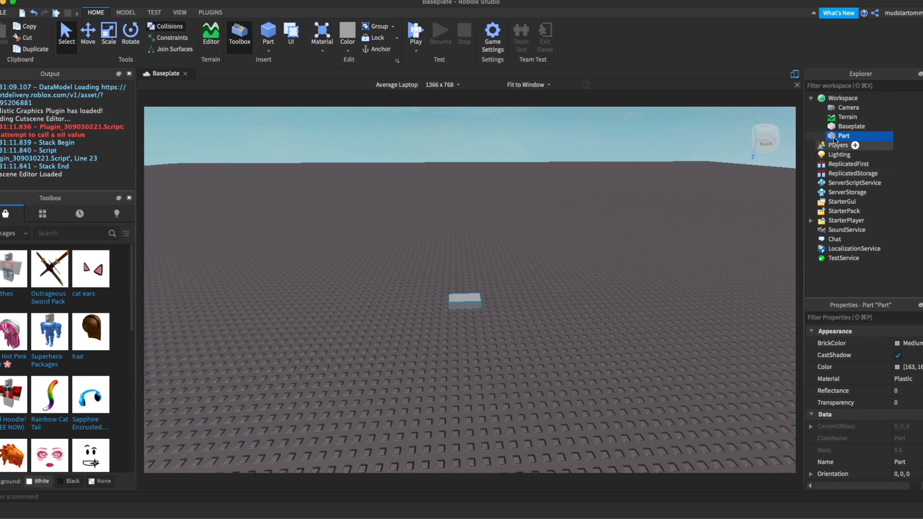
mouse_move(845, 136)
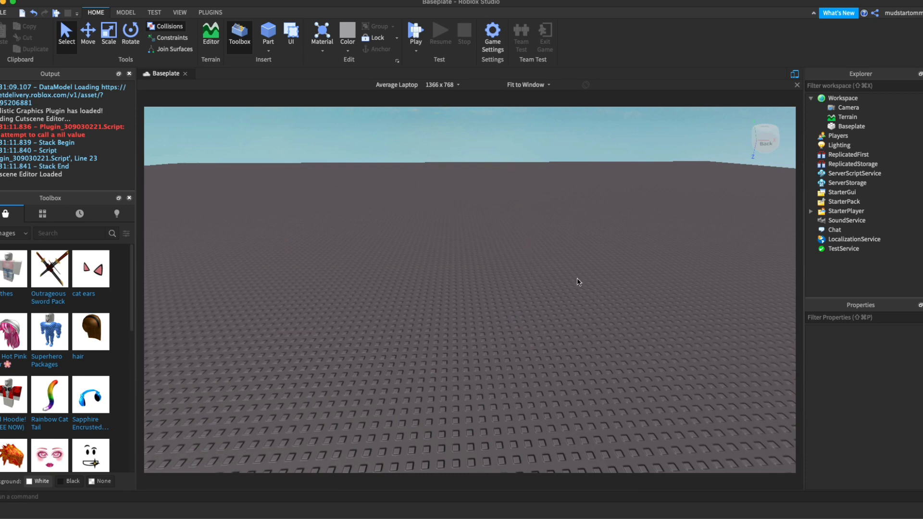
left_click(837, 107)
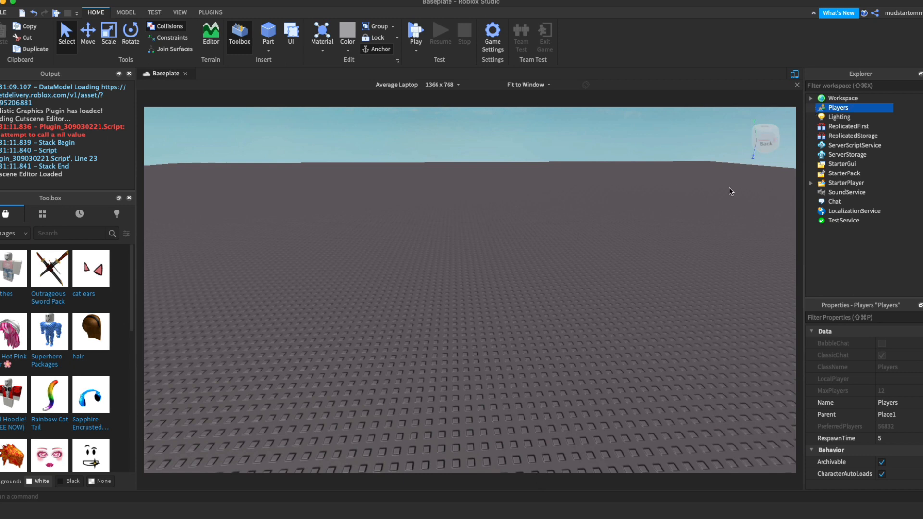
mouse_move(810, 336)
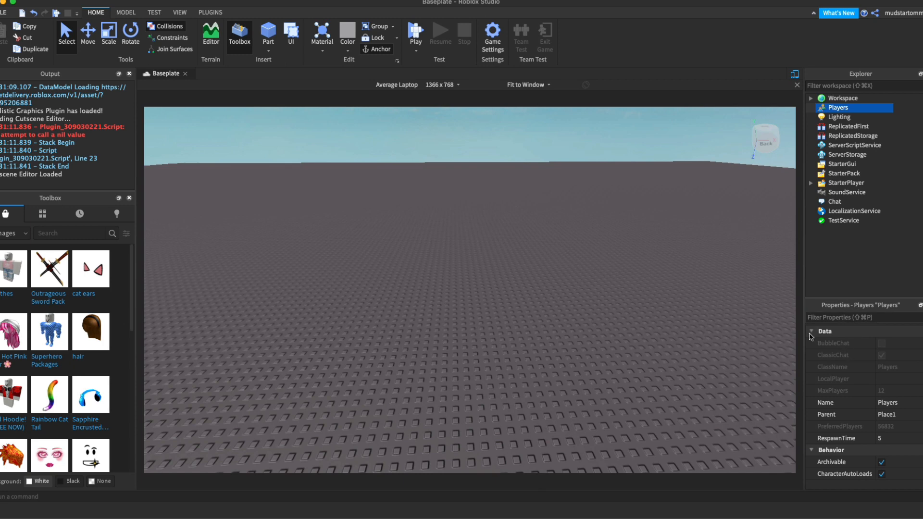
mouse_move(908, 375)
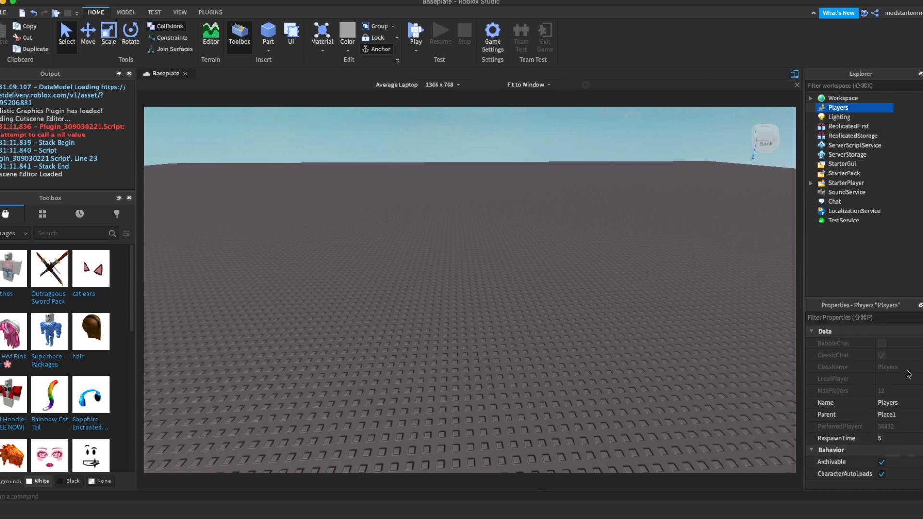
mouse_move(876, 377)
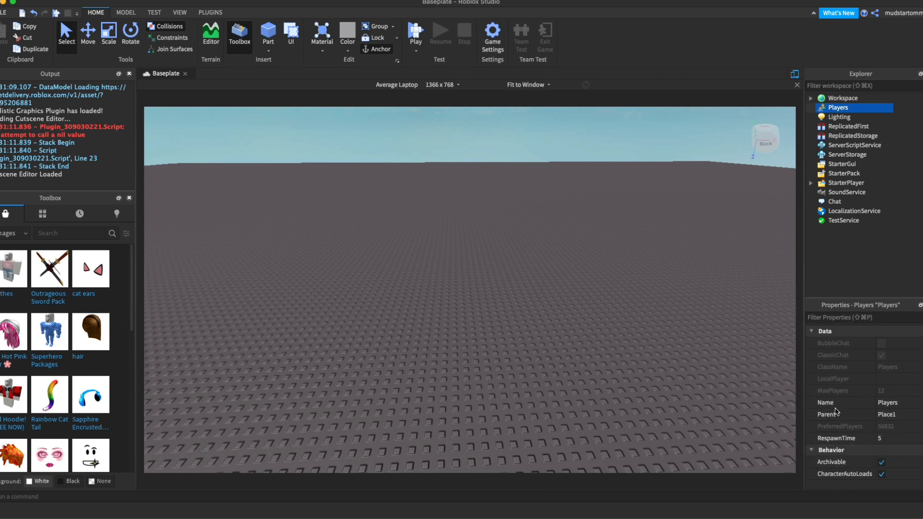
View the Lighting service's properties, then ReplicatedFirst's properties.
left_click(839, 116)
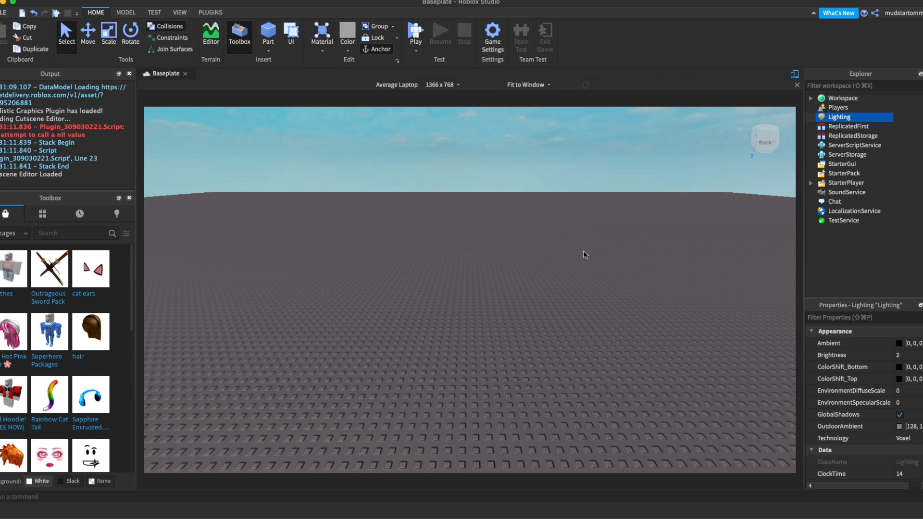
mouse_move(894, 330)
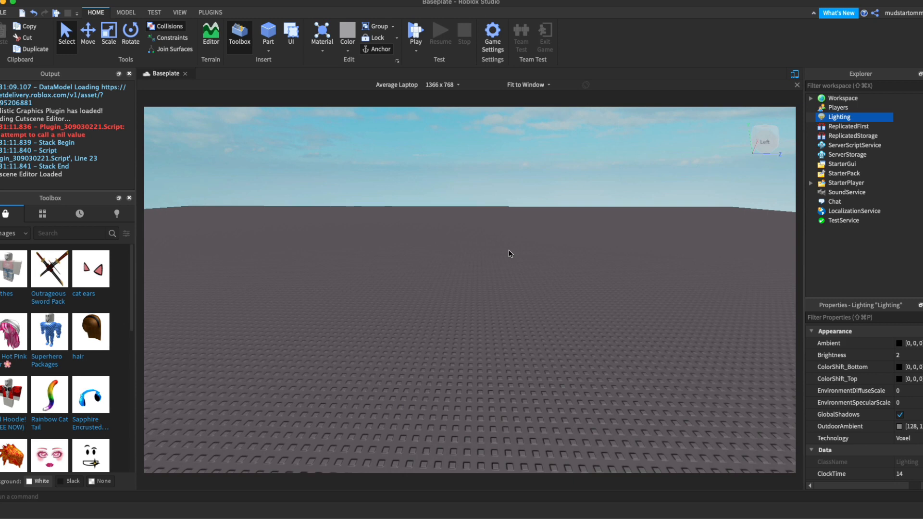
left_click(848, 126)
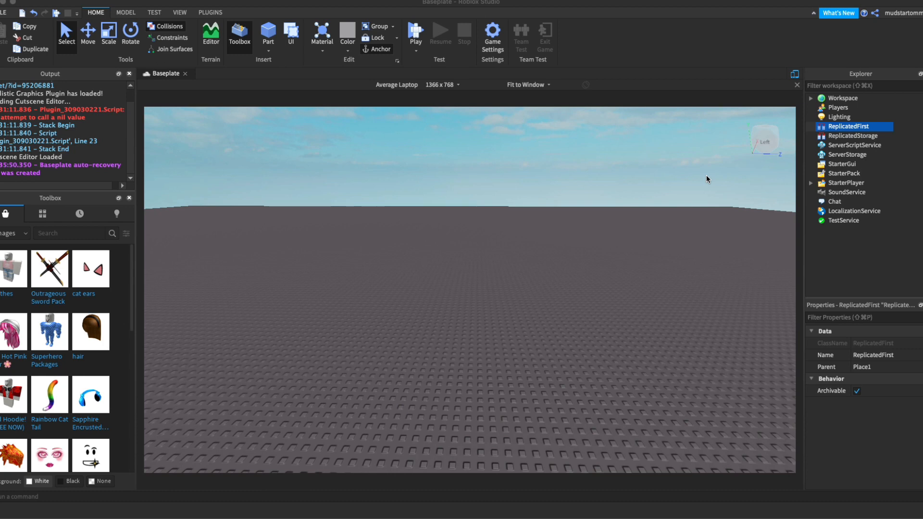
View ReplicatedStorage's properties, then ServerStorage's properties.
left_click(849, 136)
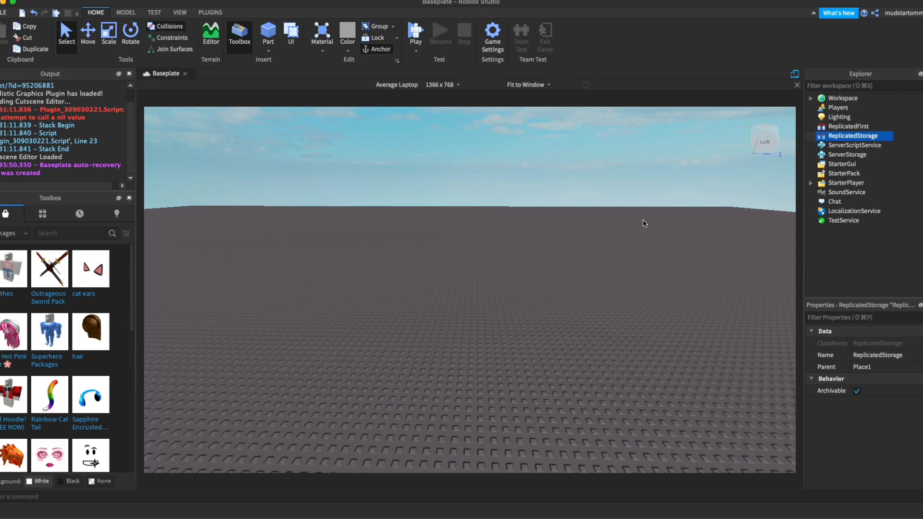
left_click(848, 154)
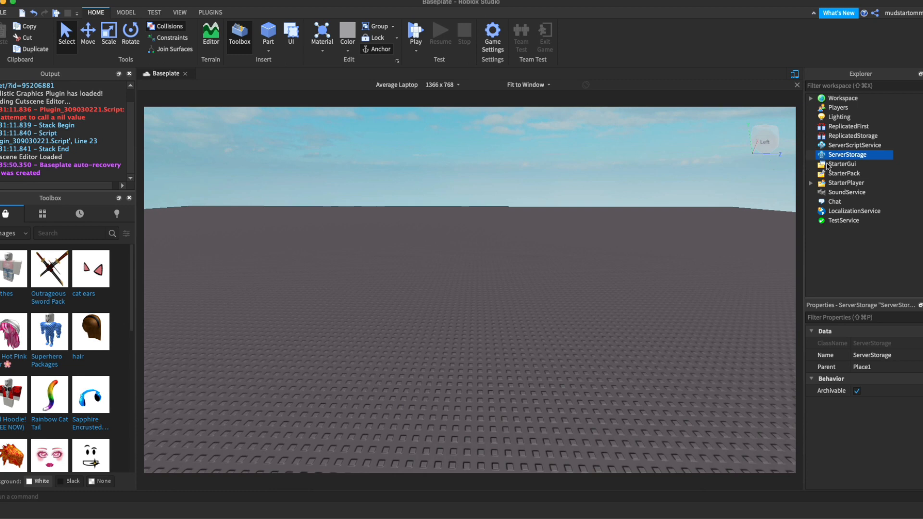
View StarterPack's properties, then StarterPlayer's camera and display properties.
left_click(841, 163)
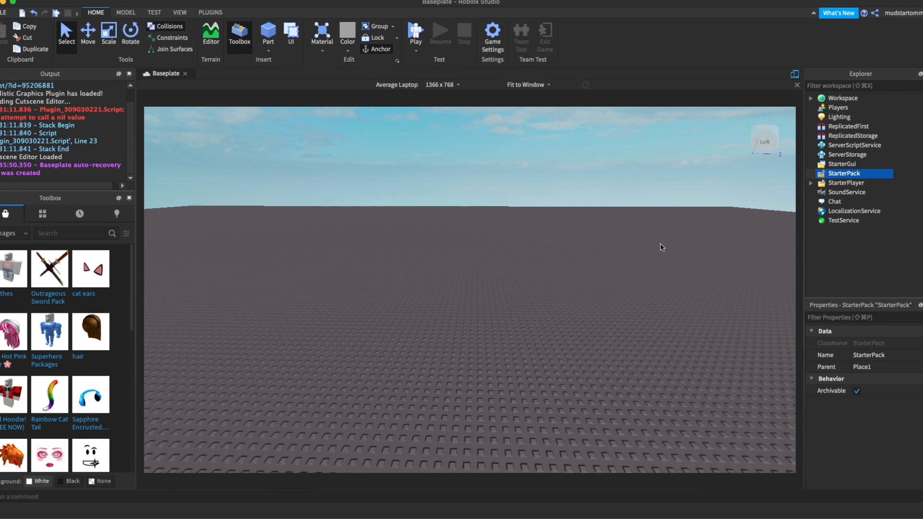
left_click(846, 183)
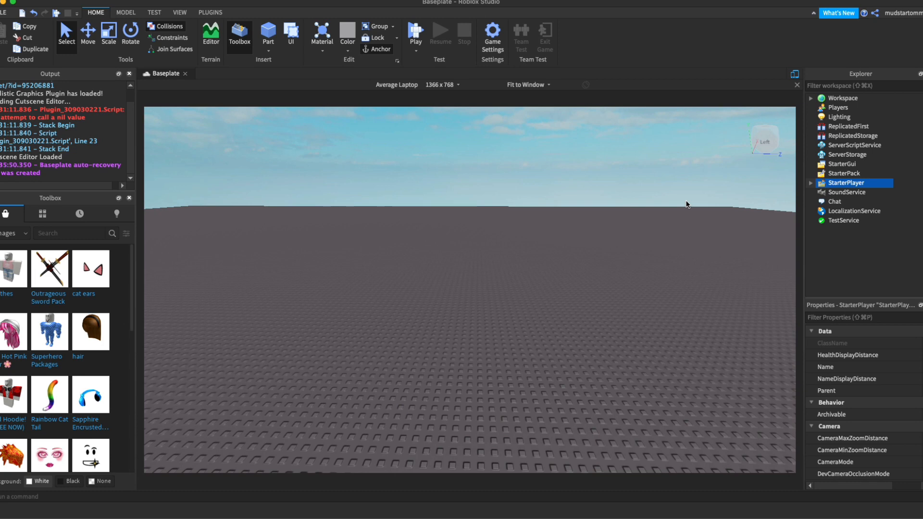
View SoundService and Chat properties, then select ServerScriptService.
left_click(847, 192)
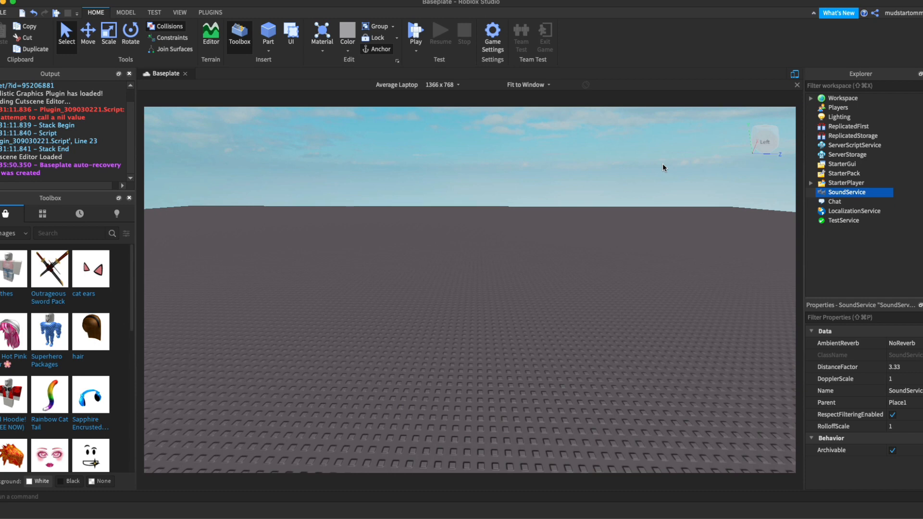
mouse_move(705, 183)
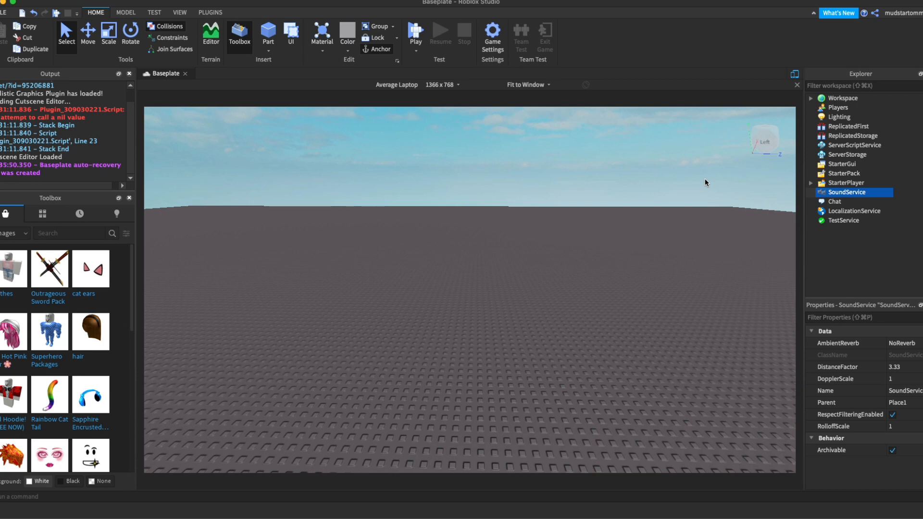
left_click(835, 202)
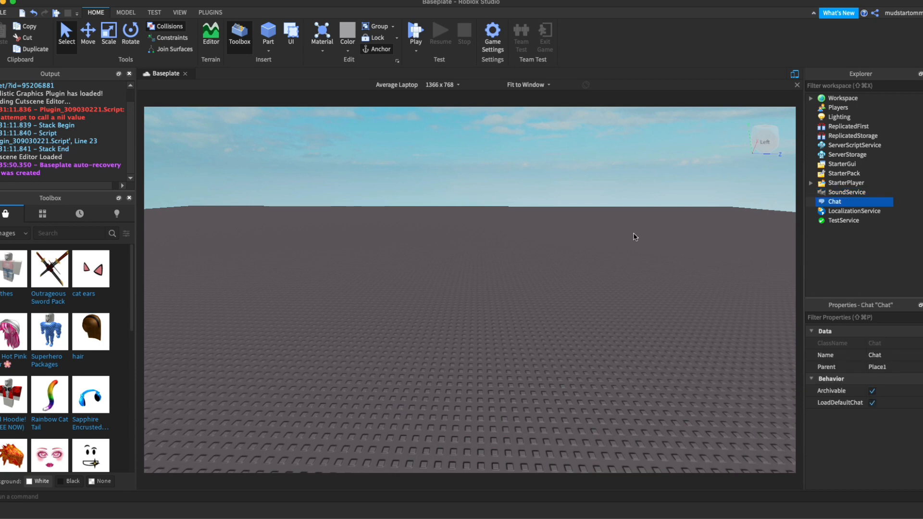
left_click(855, 144)
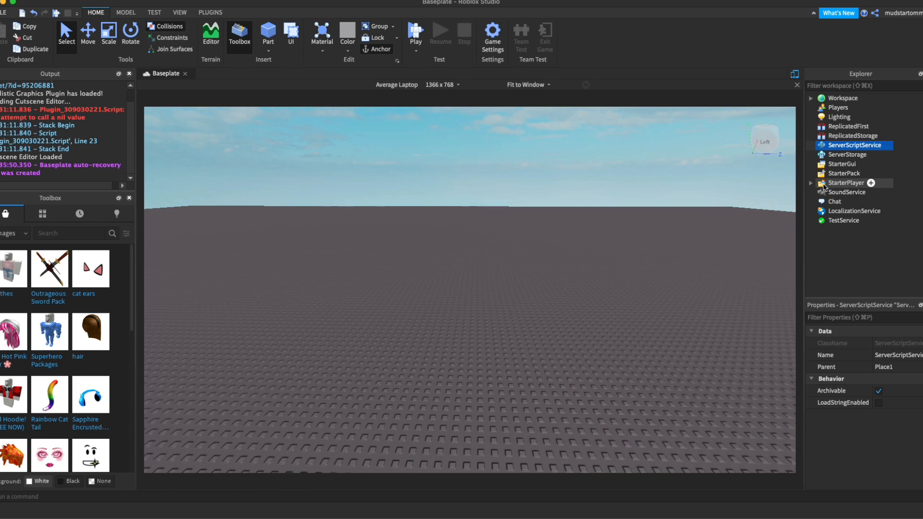
mouse_move(844, 173)
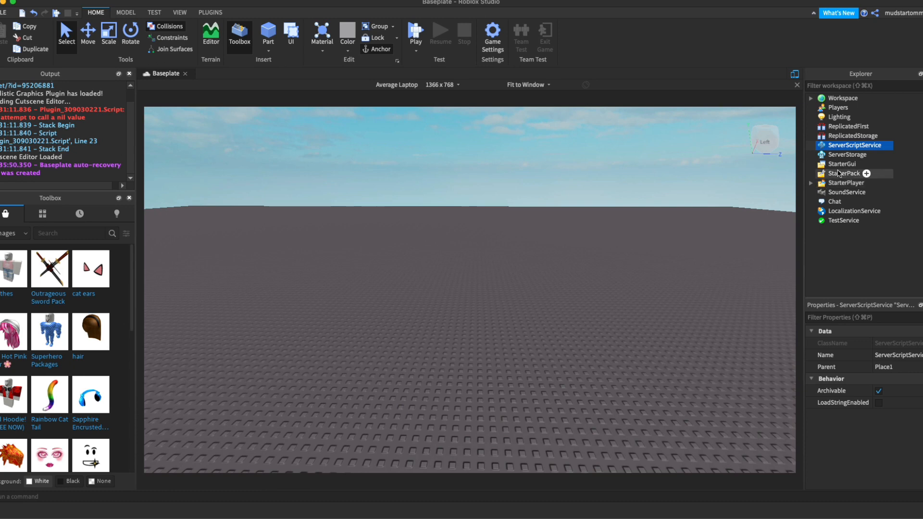
Choose Insert Object from ServerScriptService's context menu in Explorer.
right_click(854, 145)
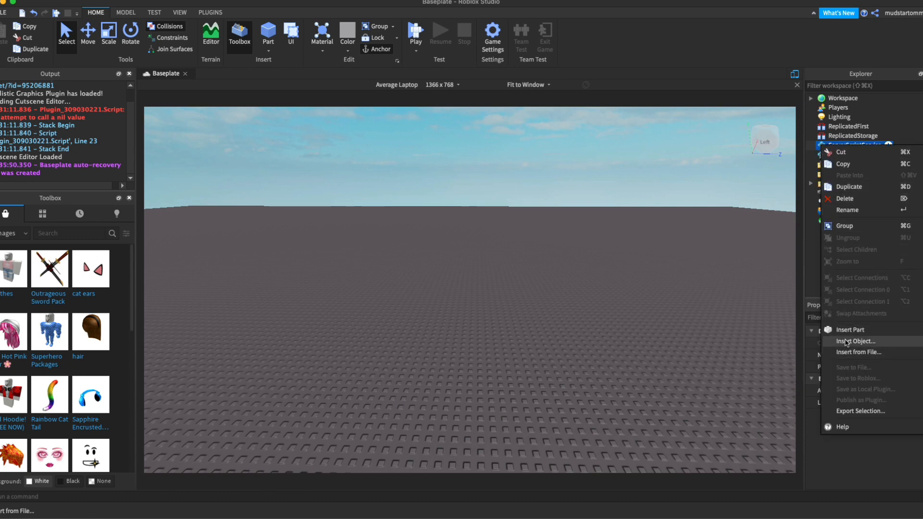
mouse_move(855, 341)
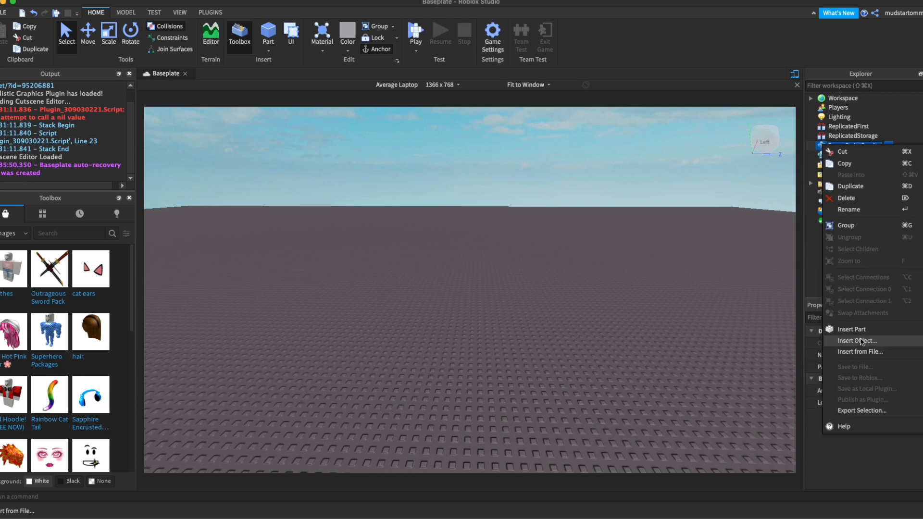
left_click(857, 341)
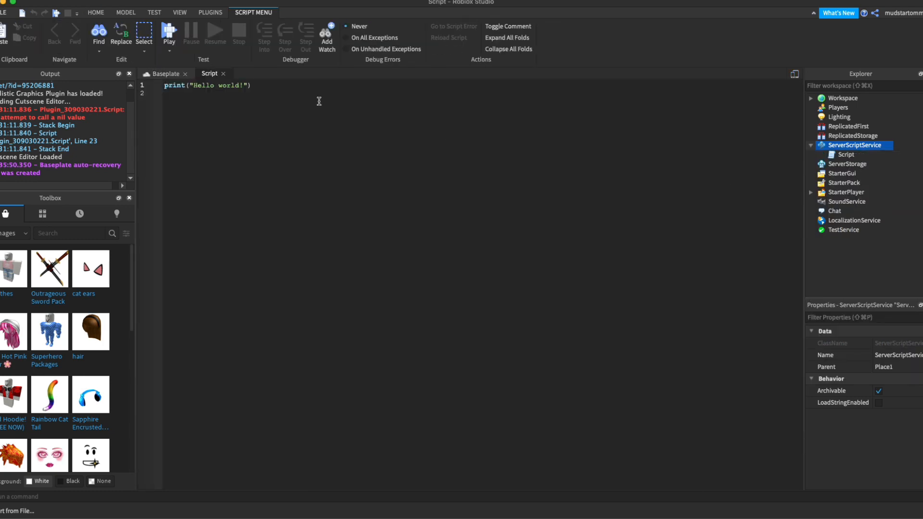
mouse_move(331, 129)
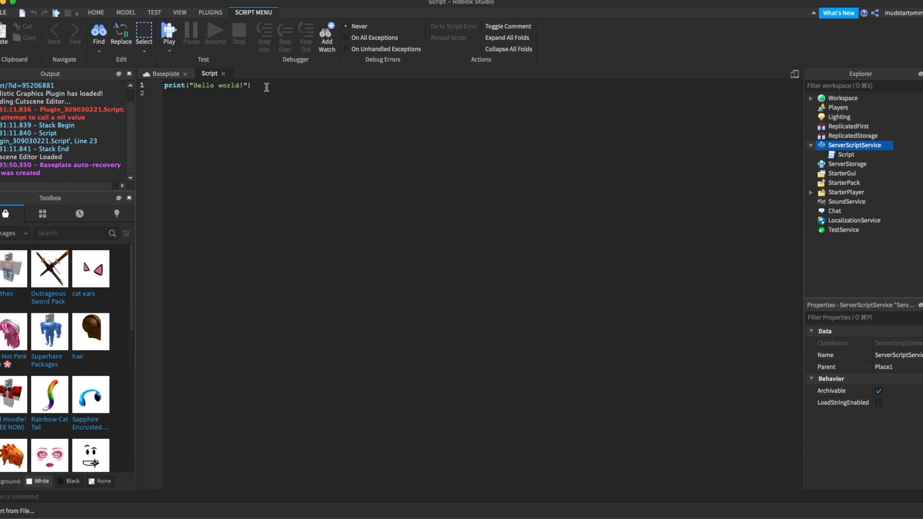
Switch the view back to the baseplate place.
left_click(223, 73)
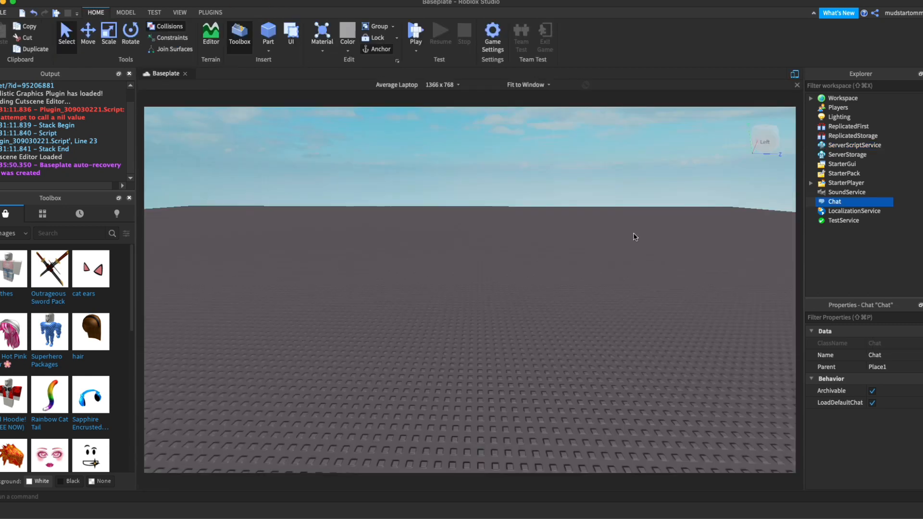